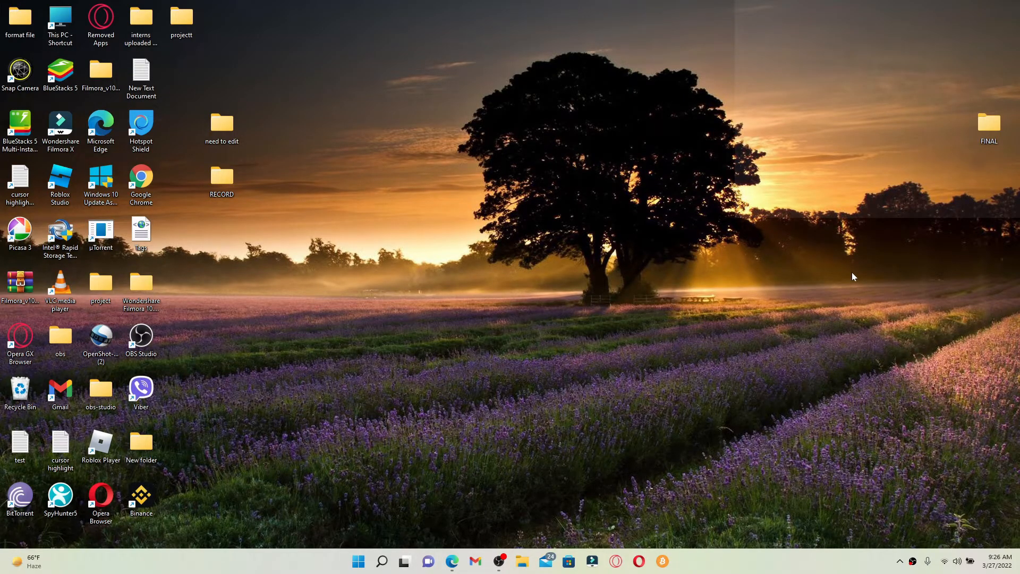
mouse_move(870, 419)
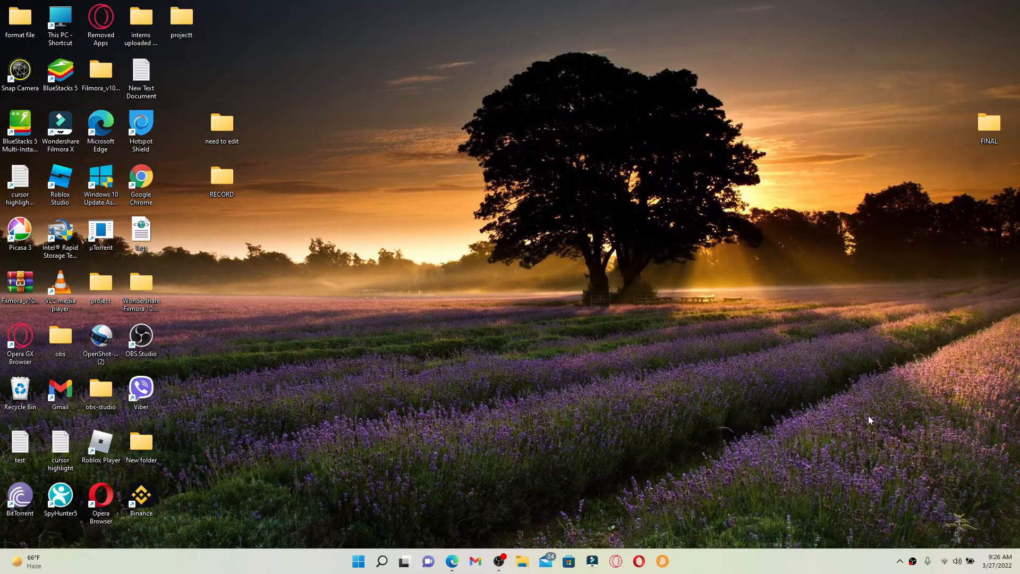
mouse_move(778, 332)
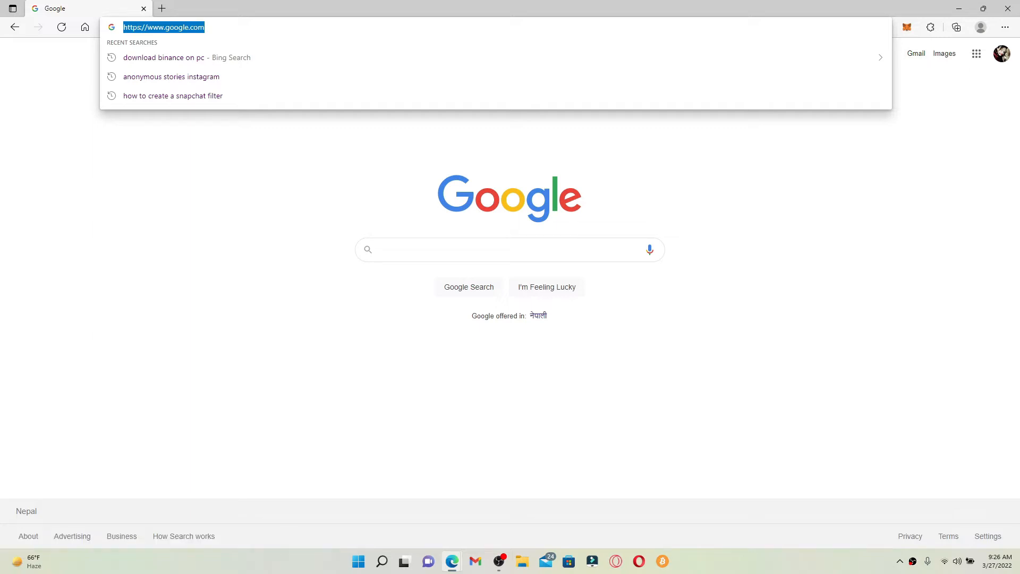
type("www.bes")
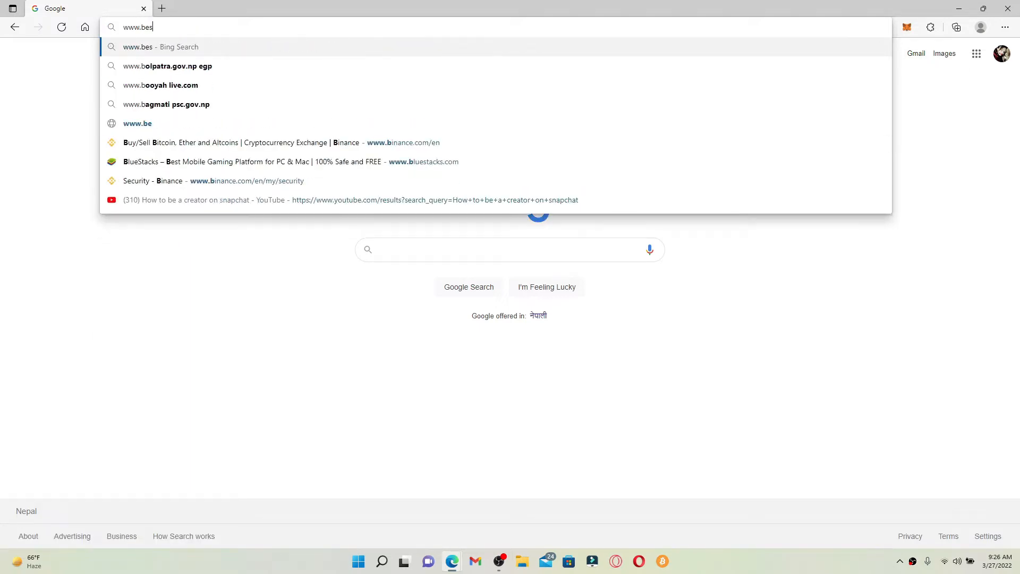
key("Return")
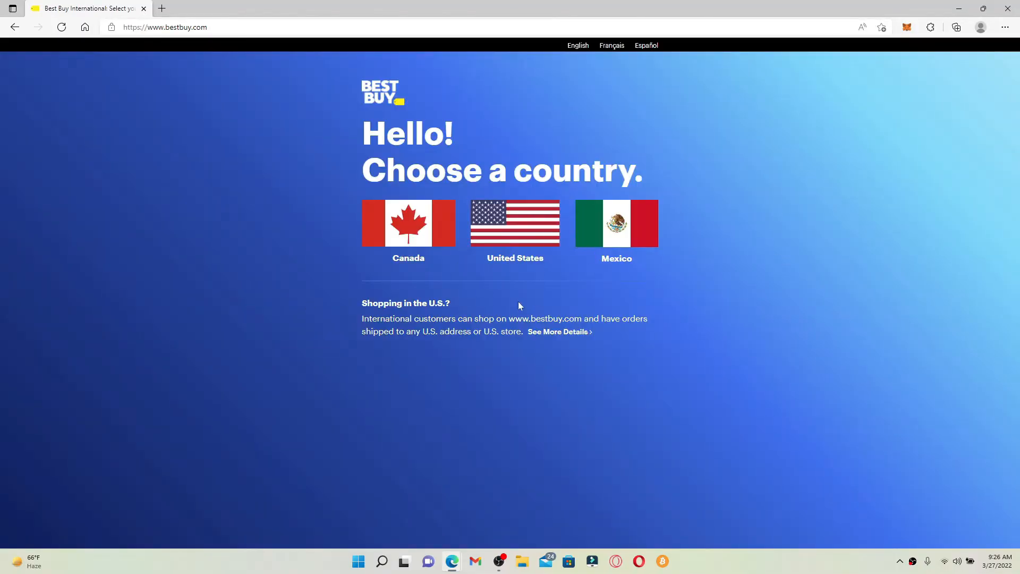
left_click(514, 223)
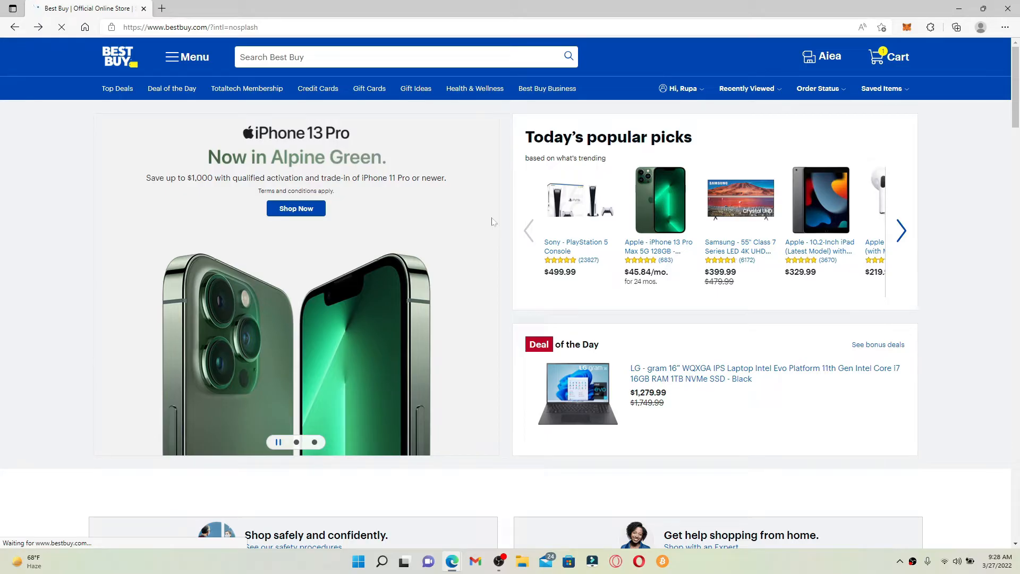
scroll("down", 3)
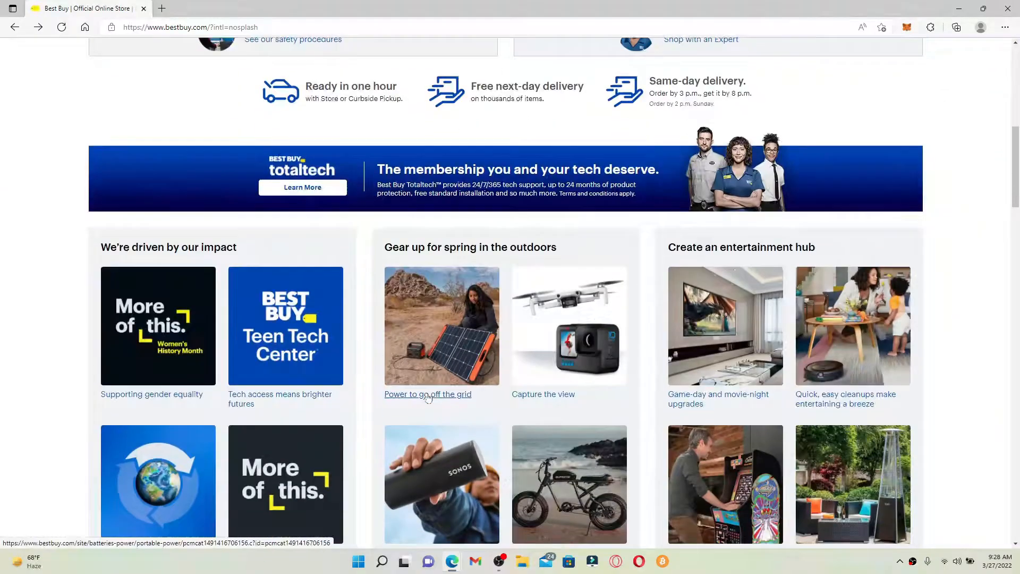
scroll("down", 3)
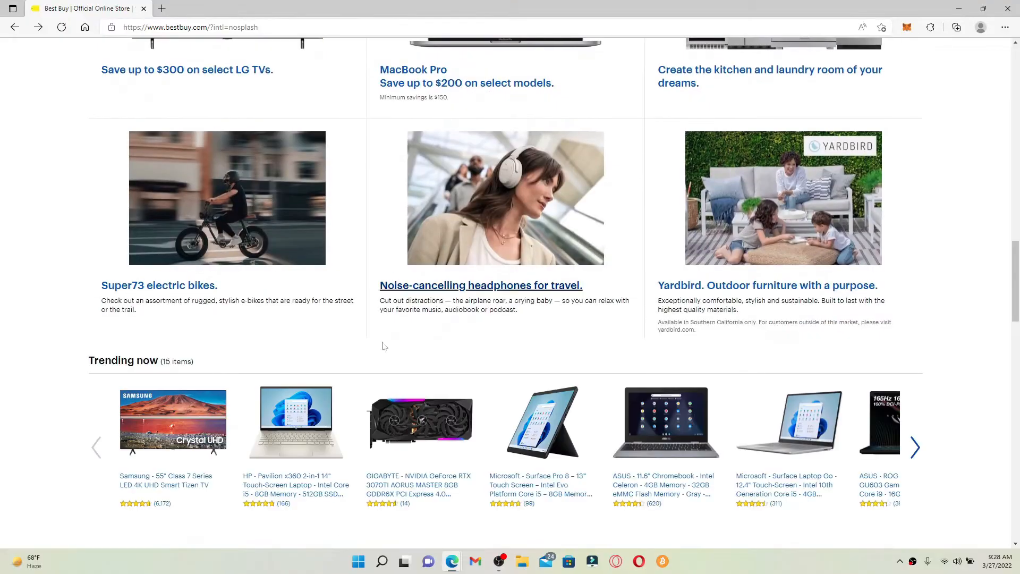
scroll("up", 3)
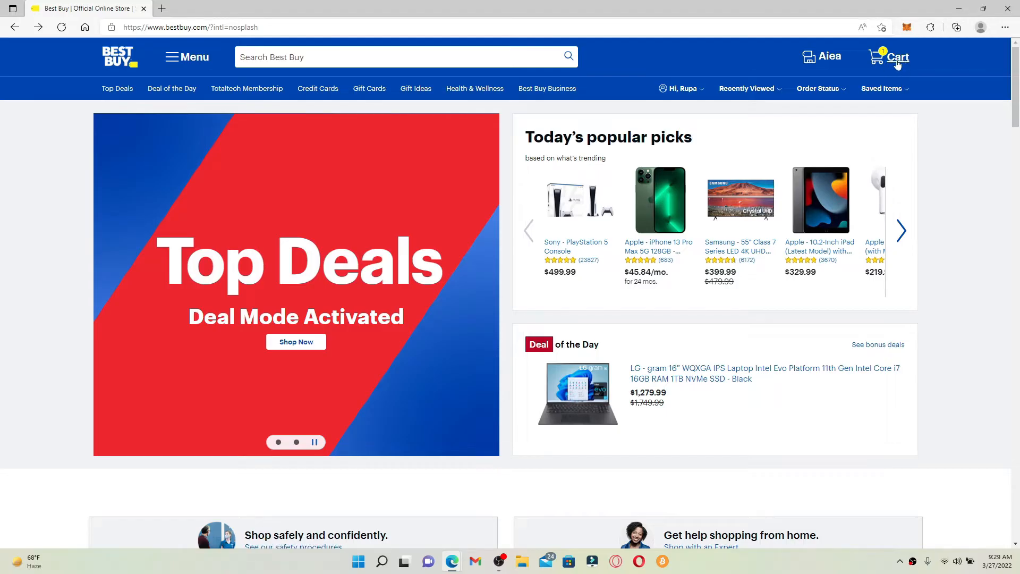
Open the cart holding the Targus laptop backpack at $36.64
left_click(889, 57)
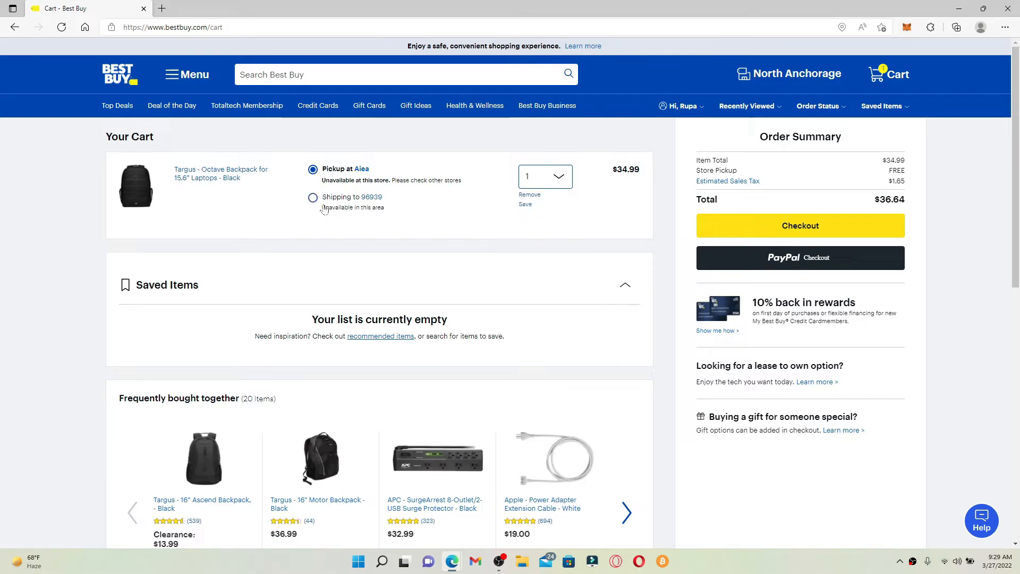
mouse_move(800, 226)
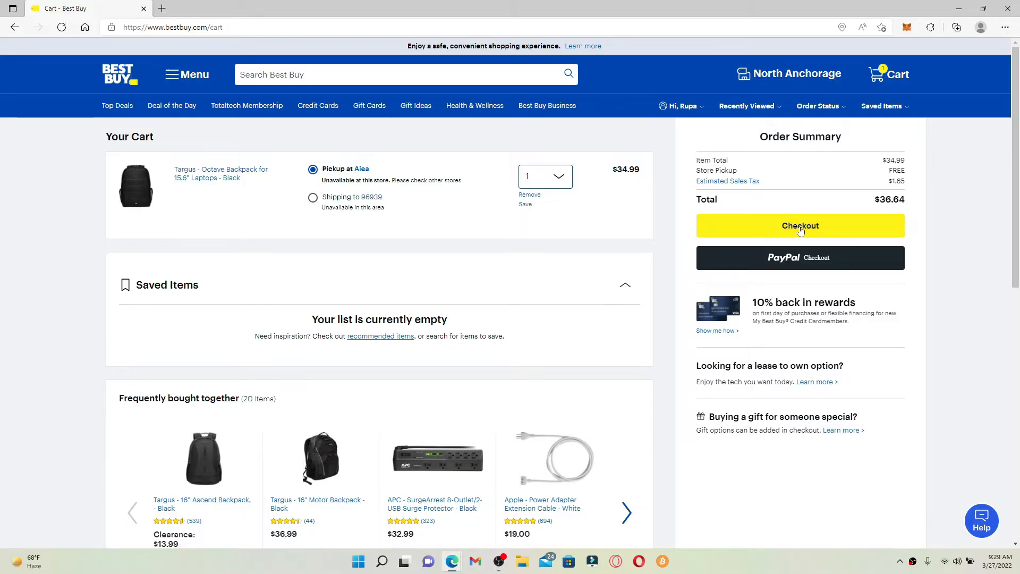
Add the Apple 10.2-inch iPad ($329.99) from Recently Viewed and start checkout
left_click(746, 105)
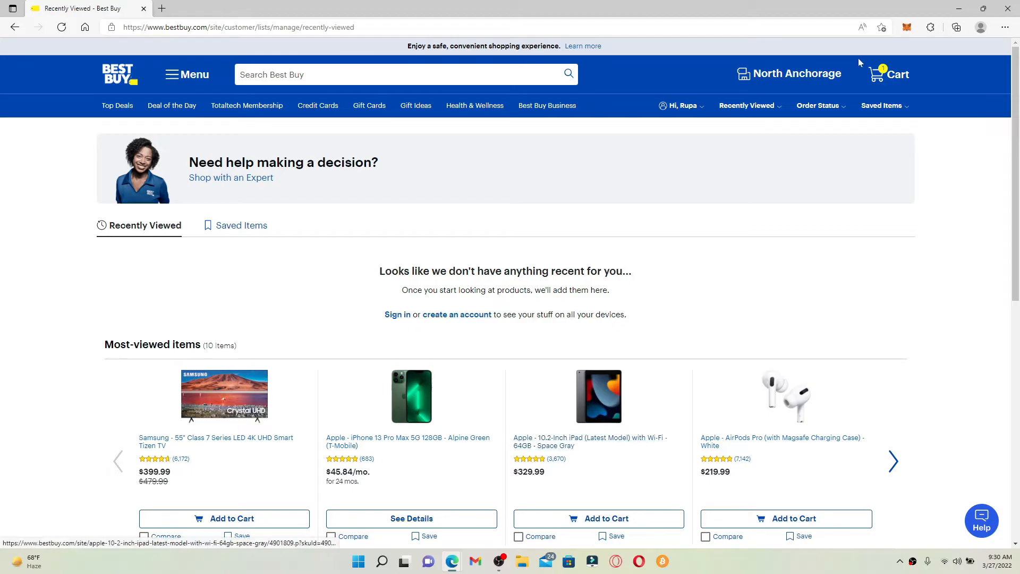
scroll("down", 3)
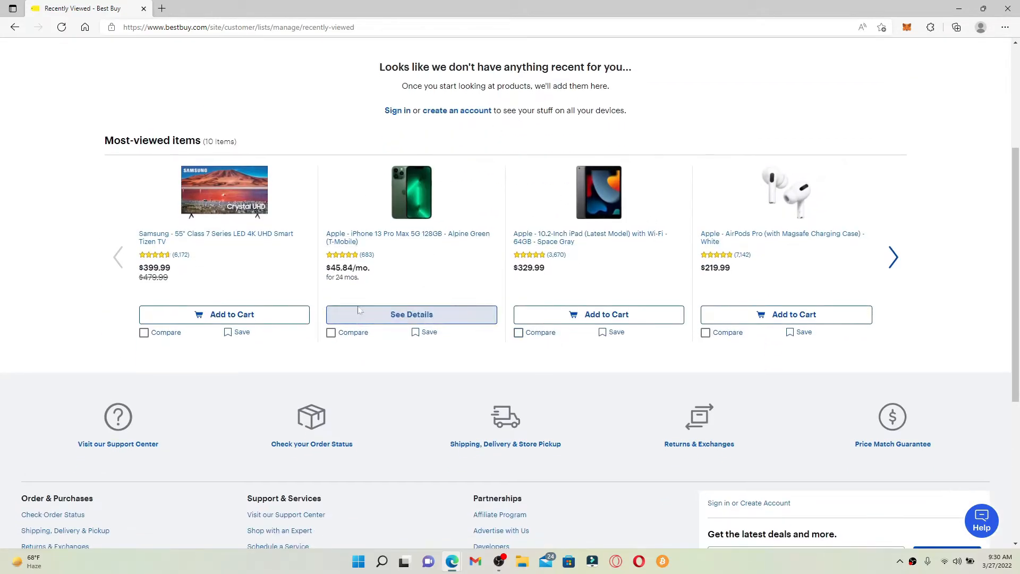
mouse_move(598, 314)
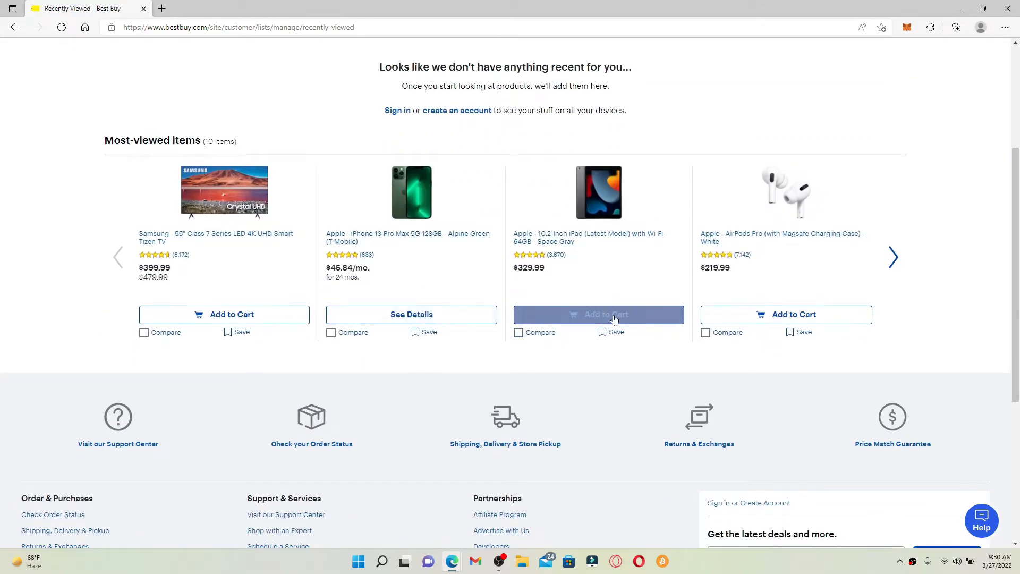
left_click(598, 314)
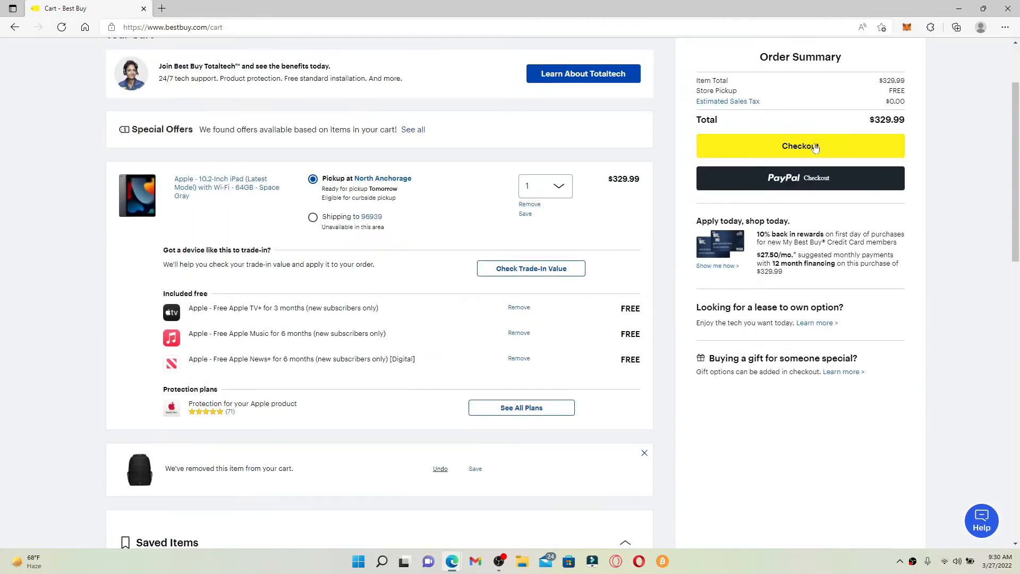
left_click(800, 146)
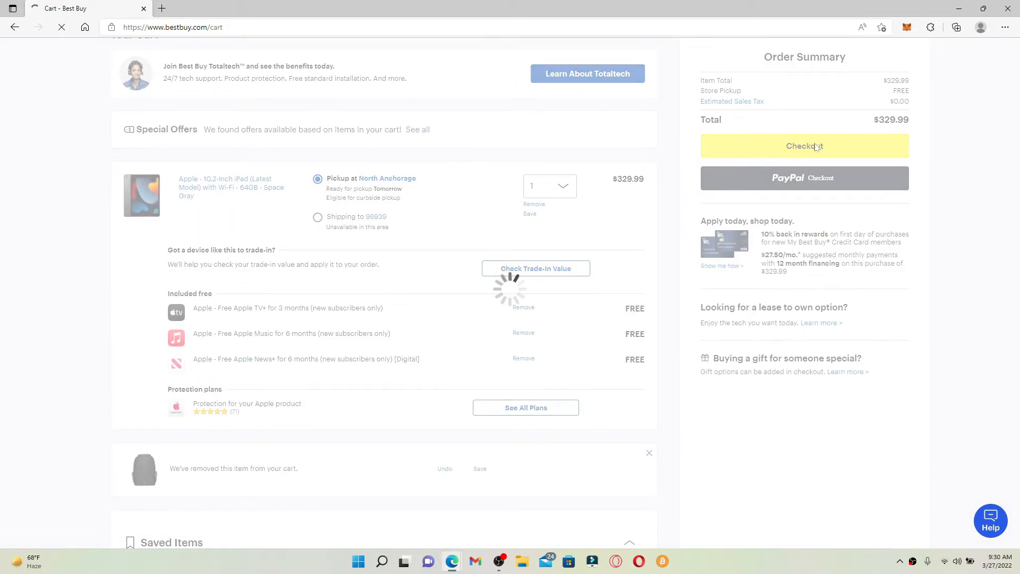
Proceed to checkout for in-store pickup of the iPad at North Anchorage
left_click(804, 146)
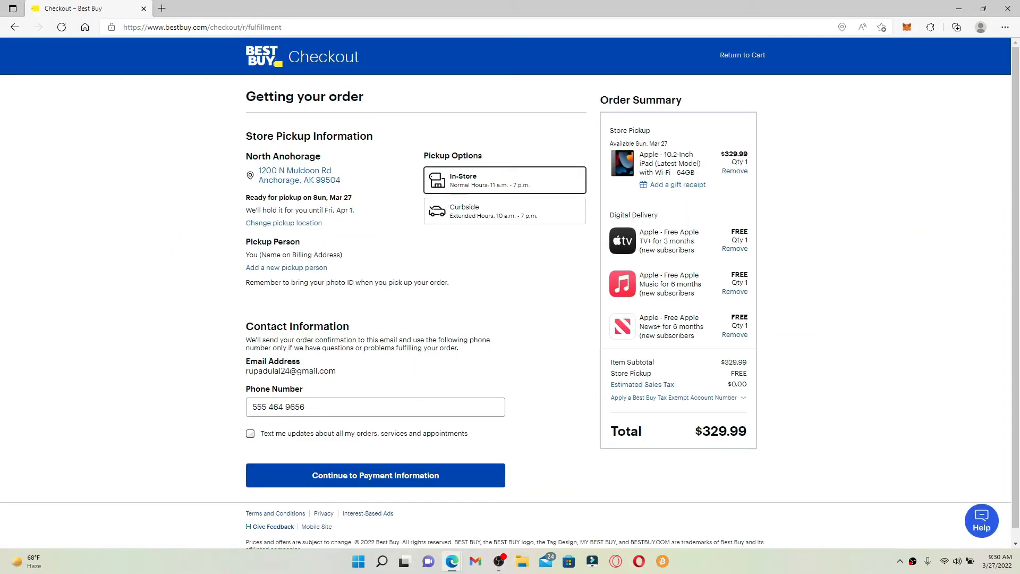
mouse_move(519, 304)
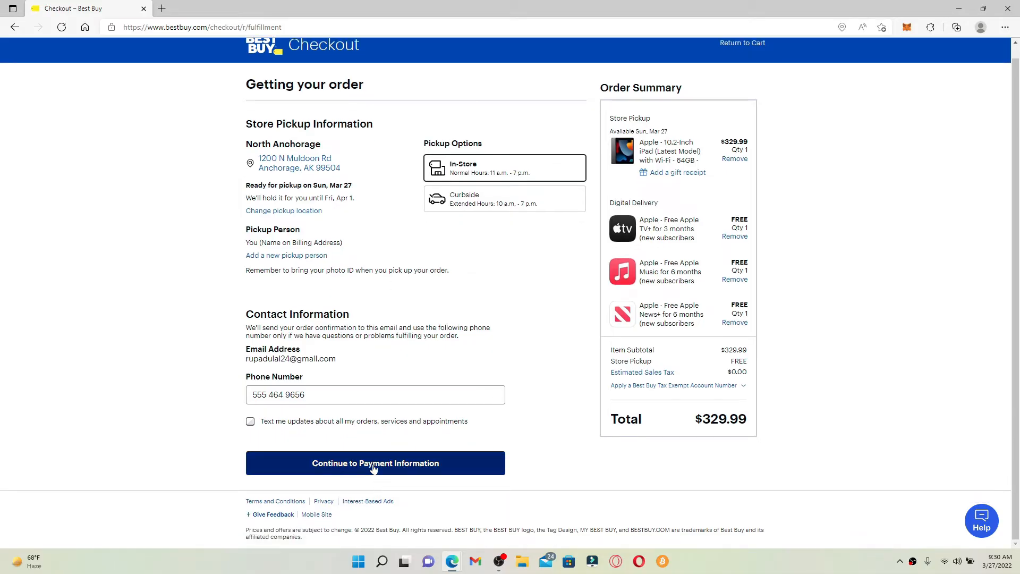
Continue to the Payment Information step of checkout
left_click(376, 463)
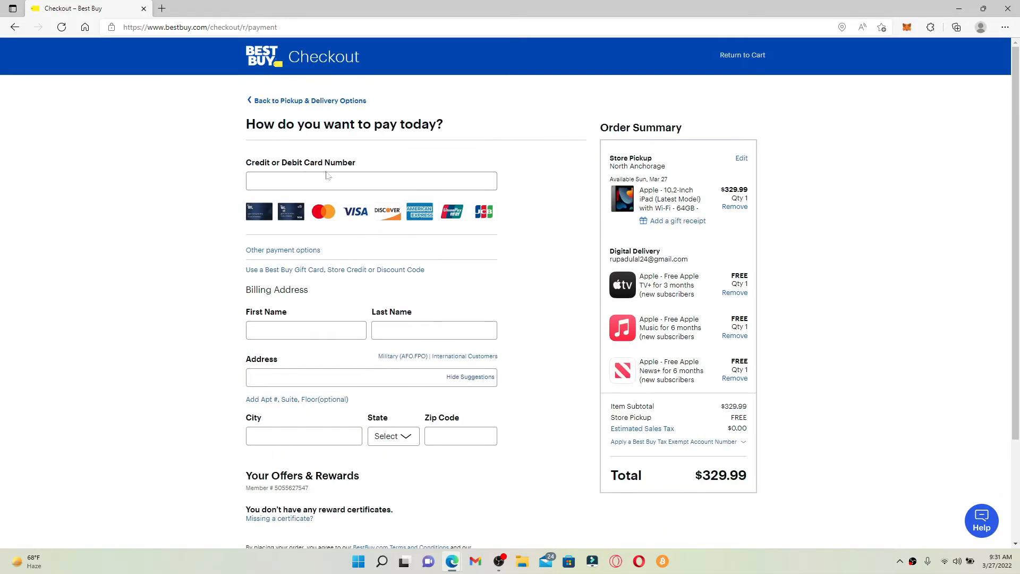
mouse_move(379, 265)
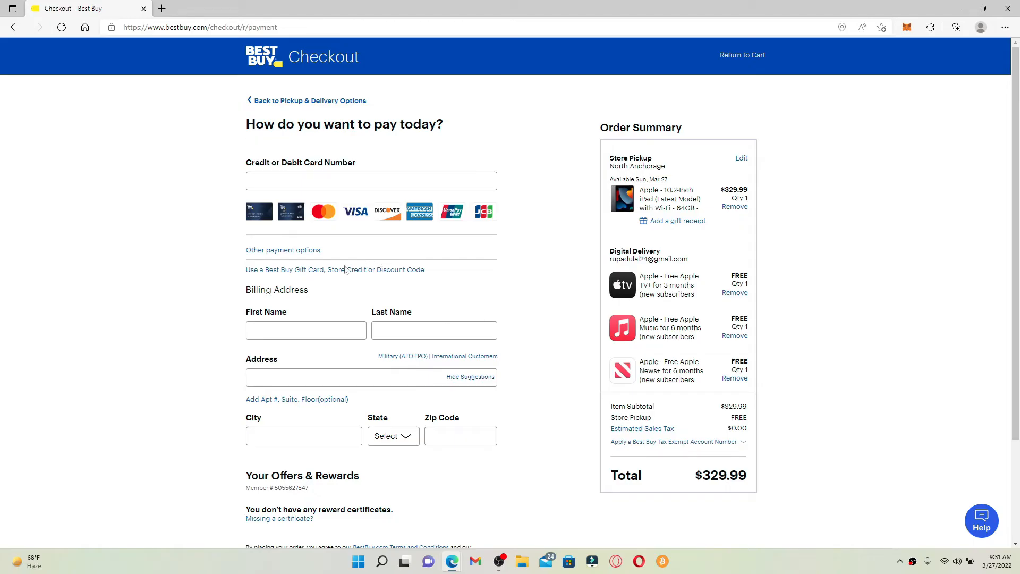
mouse_move(315, 269)
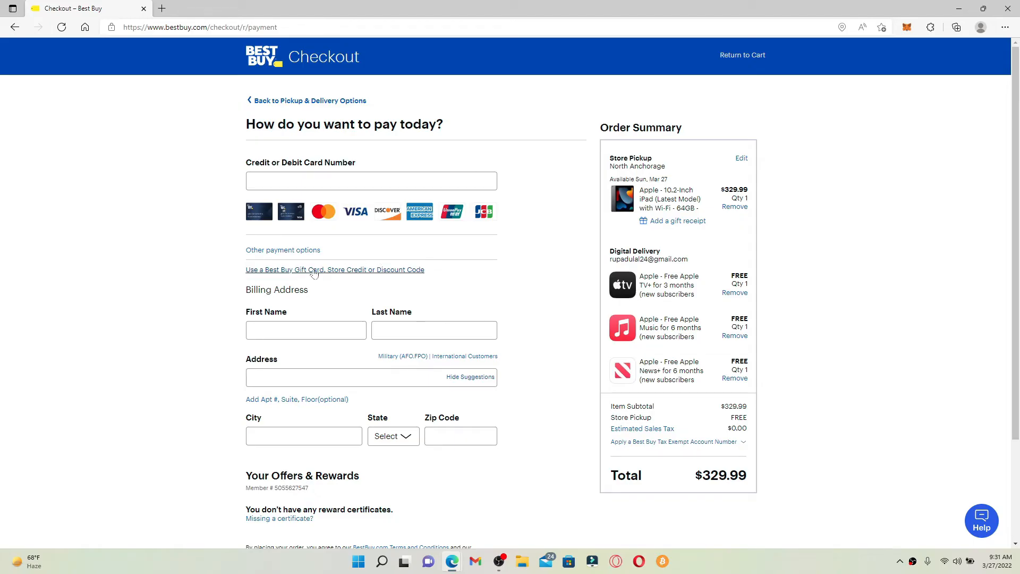
mouse_move(386, 274)
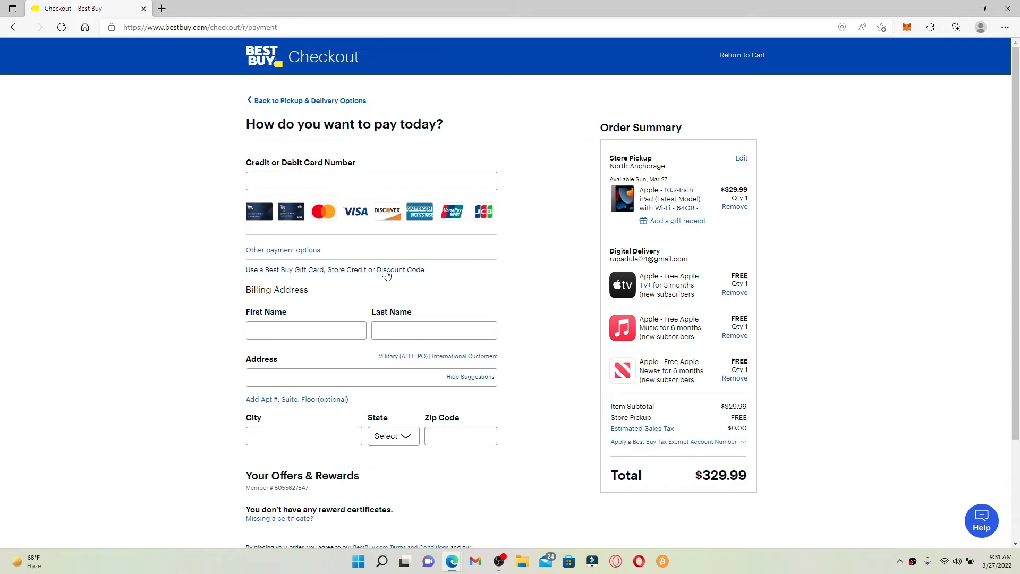
left_click(334, 269)
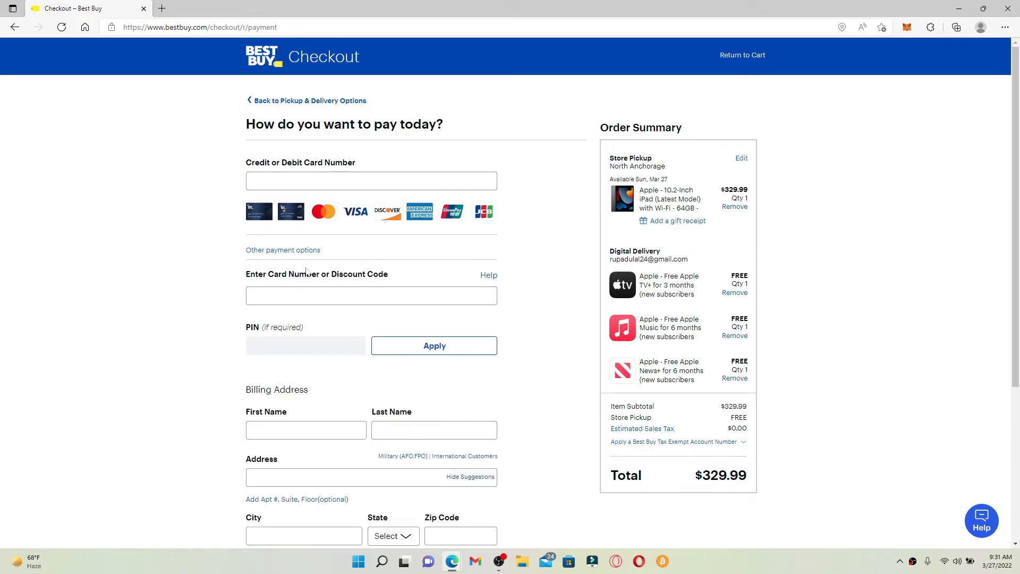
left_click(371, 295)
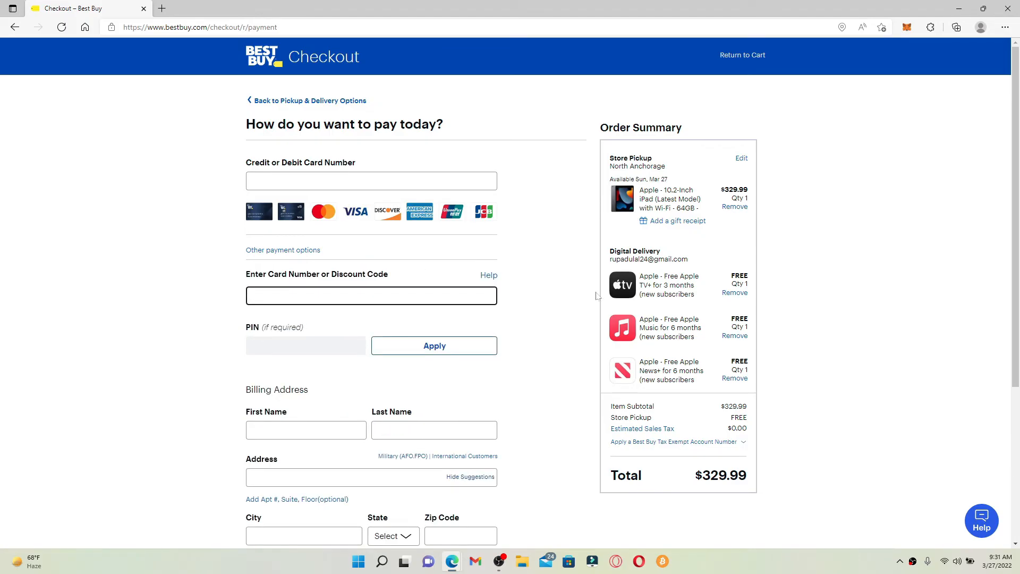
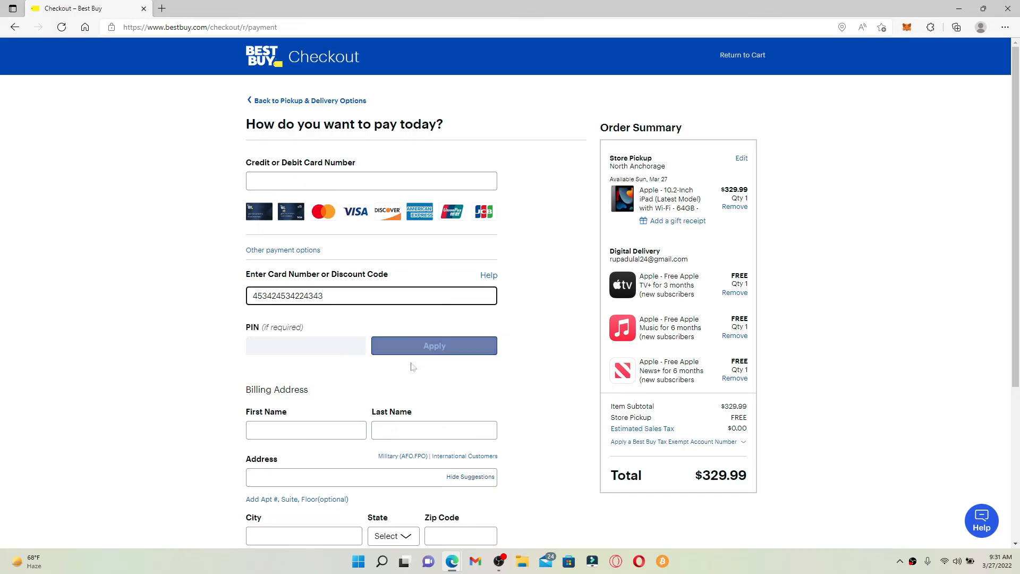
mouse_move(434, 346)
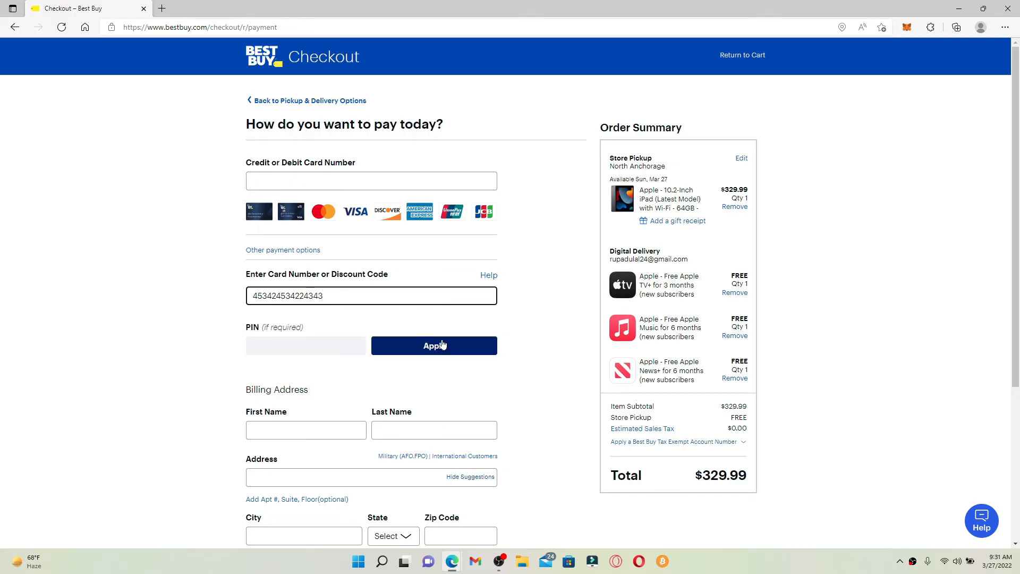